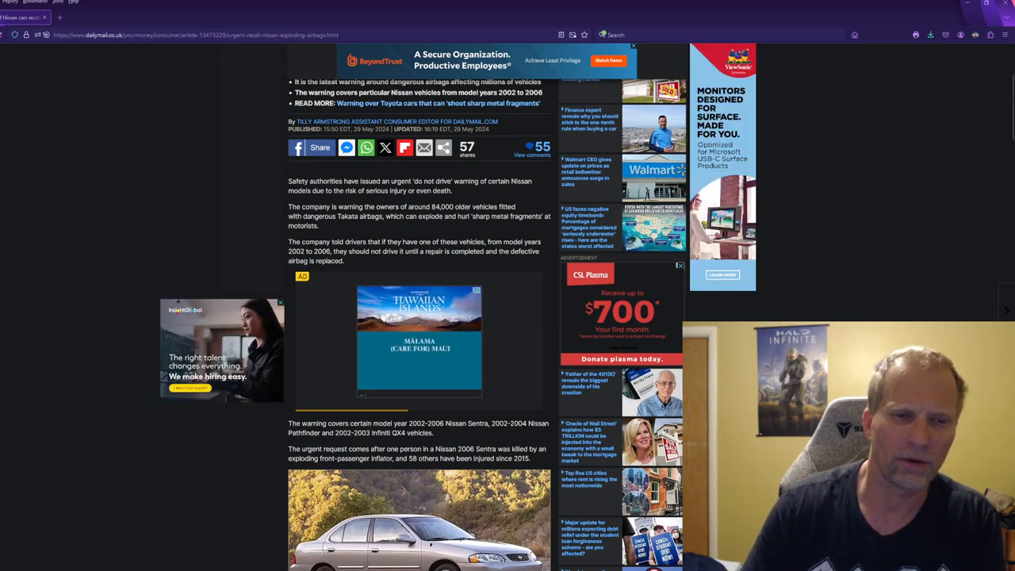
{"action": "scroll", "scroll_direction": "down", "scroll_amount": 3}
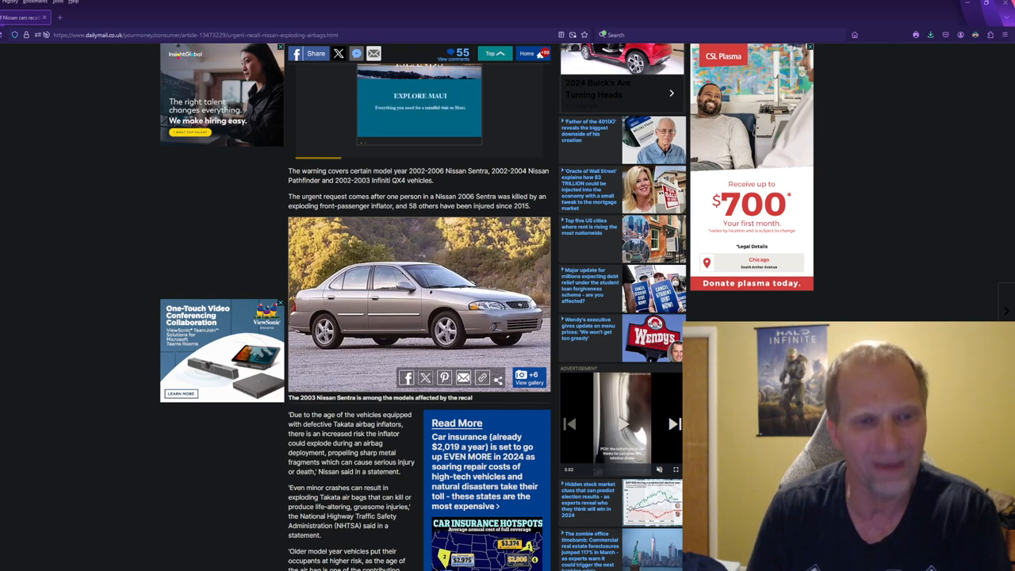
{"action": "scroll", "scroll_direction": "down", "scroll_amount": 3}
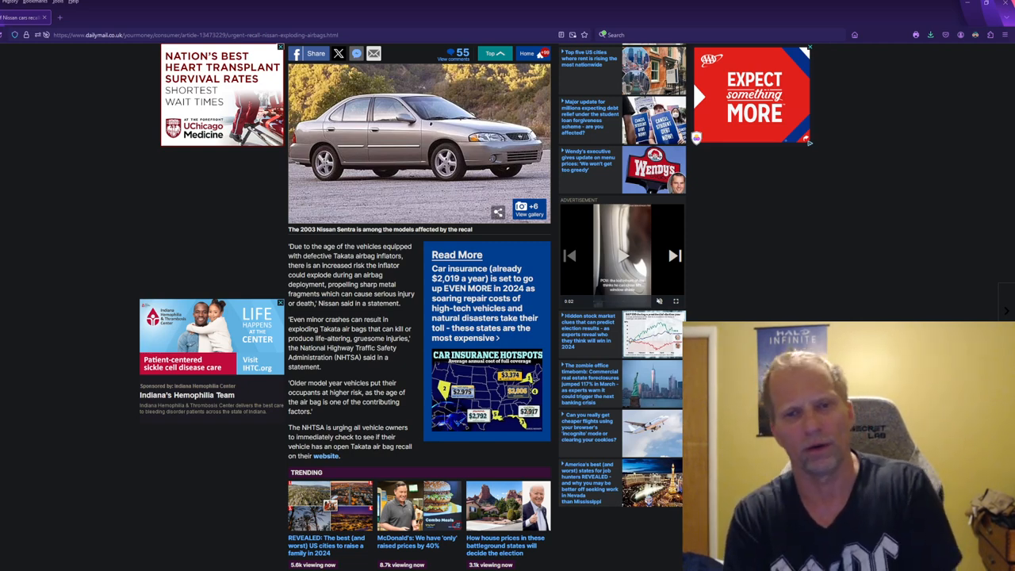
{"action": "scroll", "scroll_direction": "down", "scroll_amount": 3}
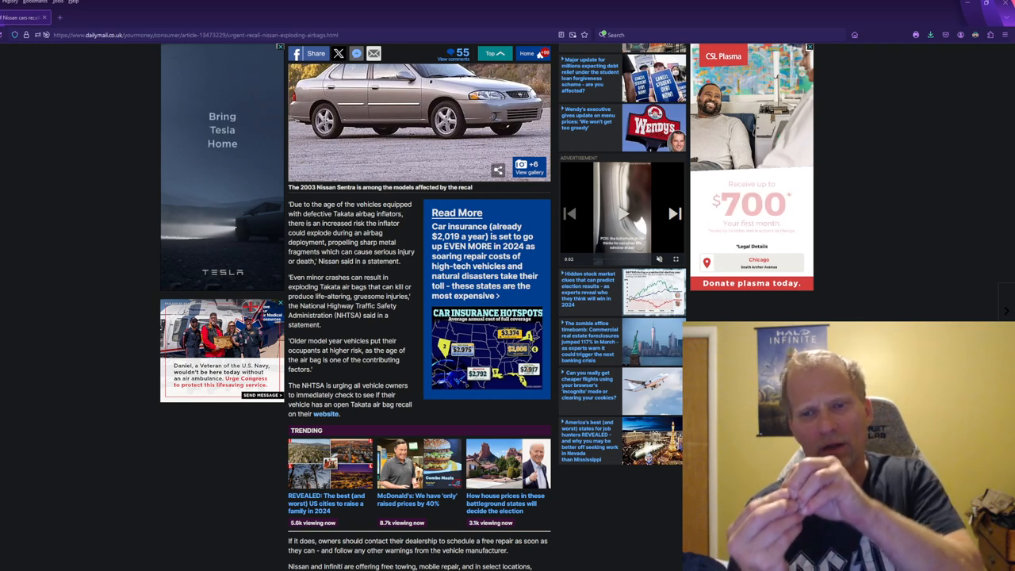
{"action": "scroll", "scroll_direction": "down", "scroll_amount": 3}
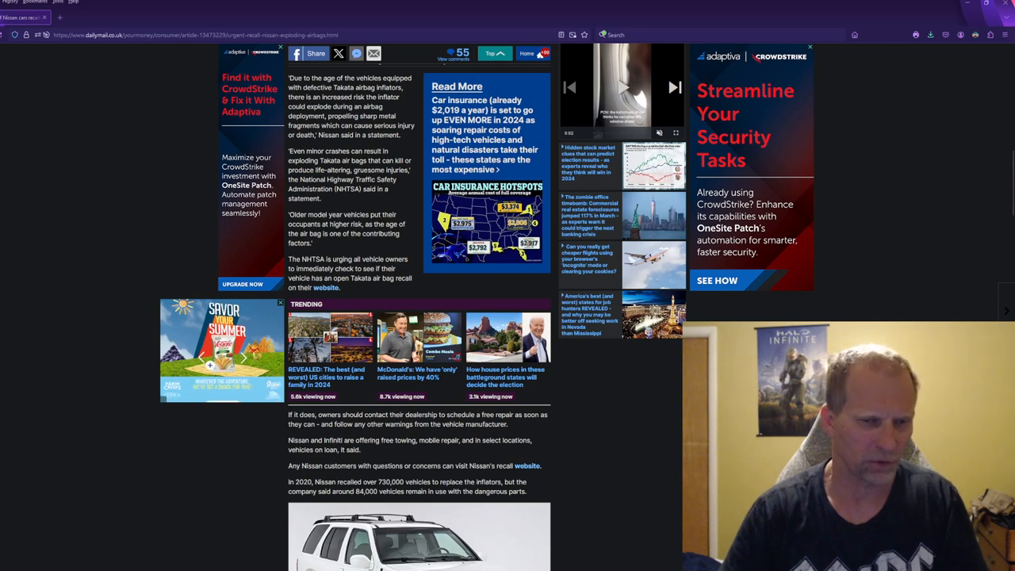
{"action": "scroll", "scroll_direction": "down", "scroll_amount": 3}
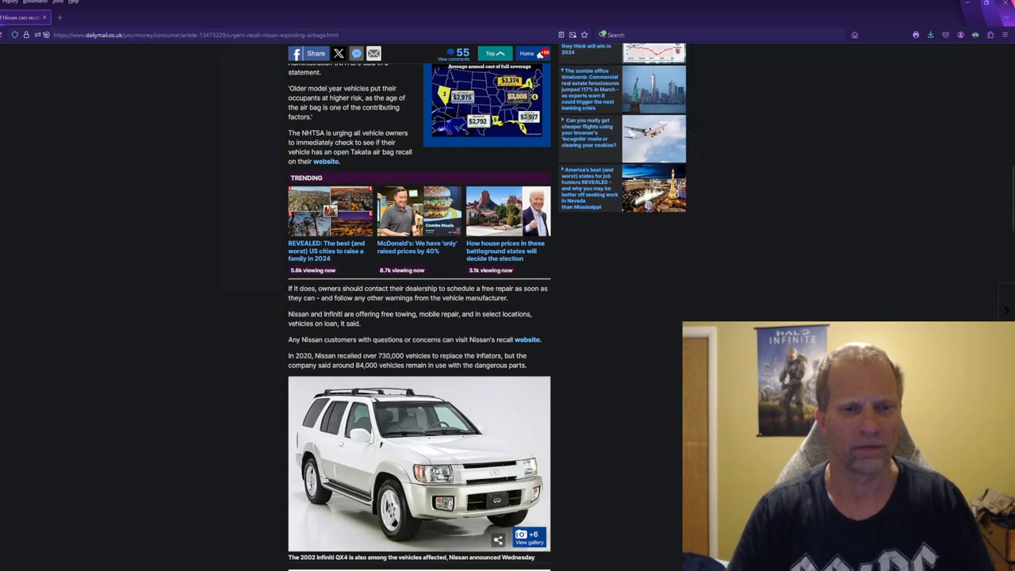
{"action": "scroll", "scroll_direction": "down", "scroll_amount": 3}
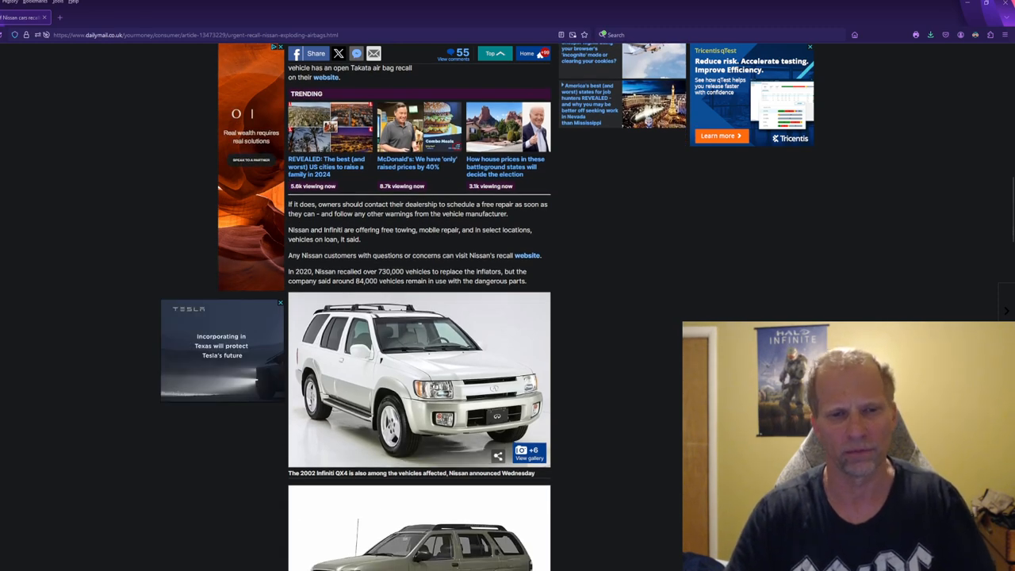